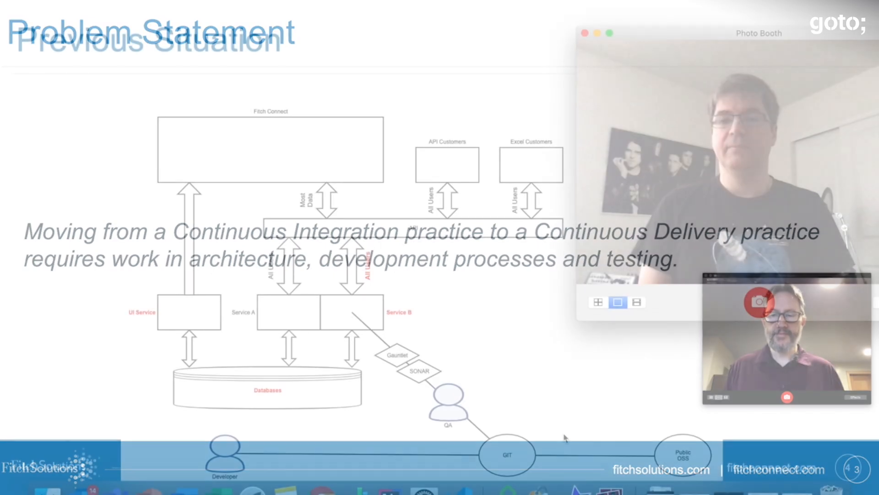
Commit invalid Corona_CR_1.json to develop as "Add invalid file" and push
{"action": "key", "text": "Right"}
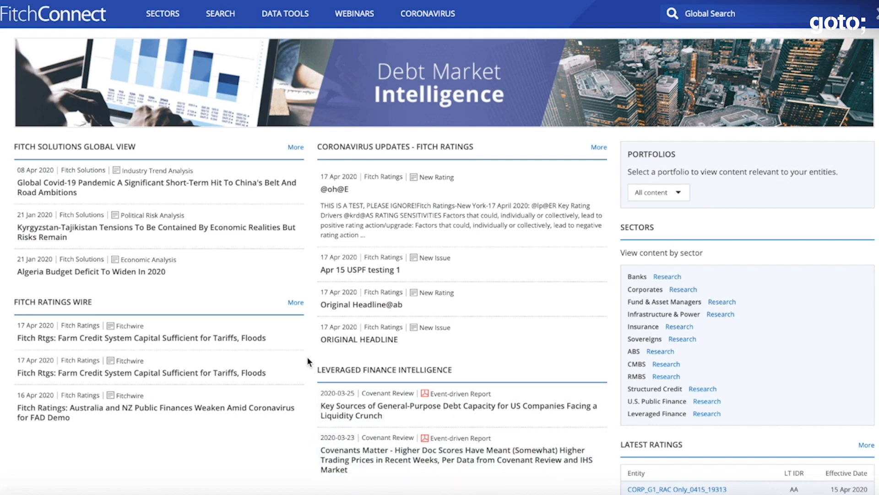
{"action": "mouse_move", "coordinate": [463, 381]}
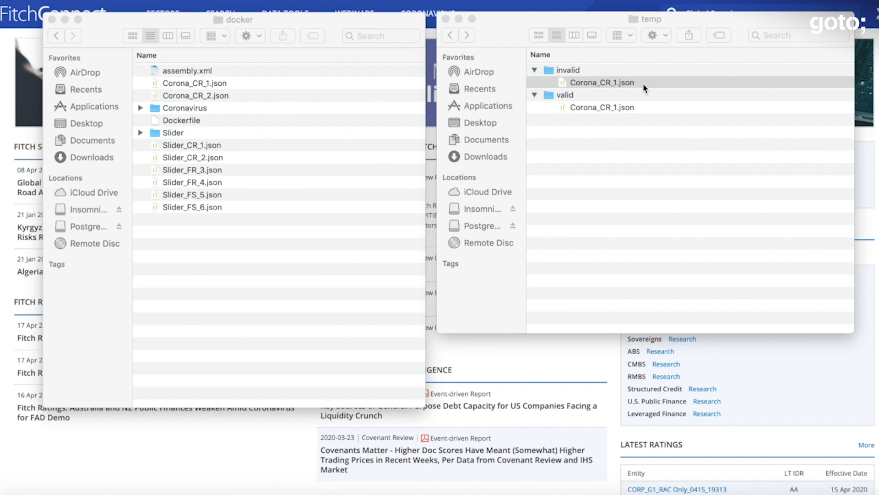
{"action": "mouse_move", "coordinate": [643, 84]}
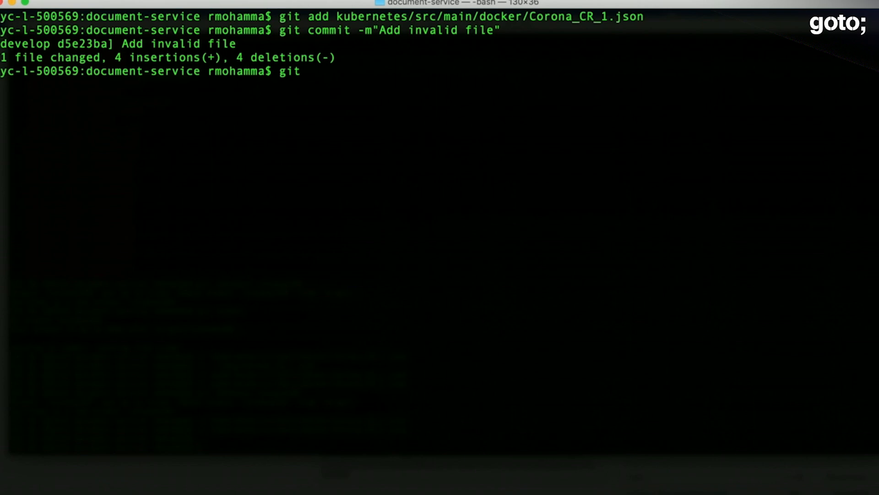
{"action": "type", "text": "push"}
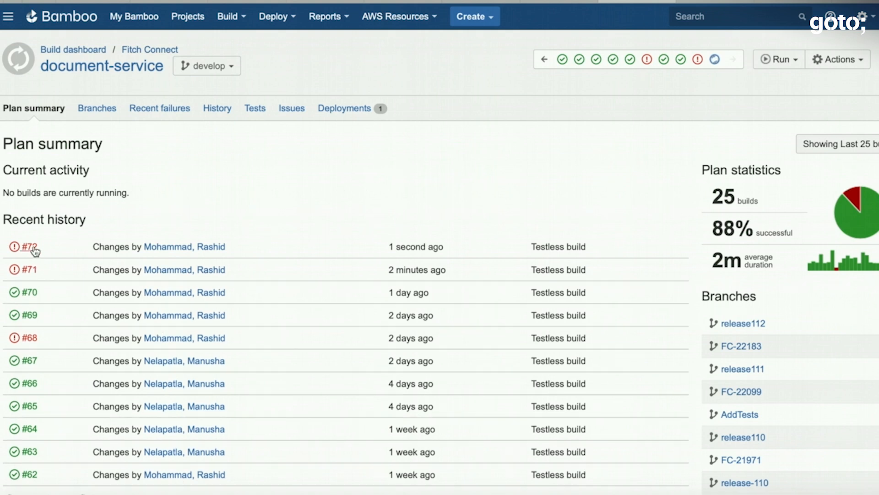
Open failed build #72's logs showing testThatCrLfiHasFileName failing (1 of 19 tests)
{"action": "left_click", "coordinate": [26, 247]}
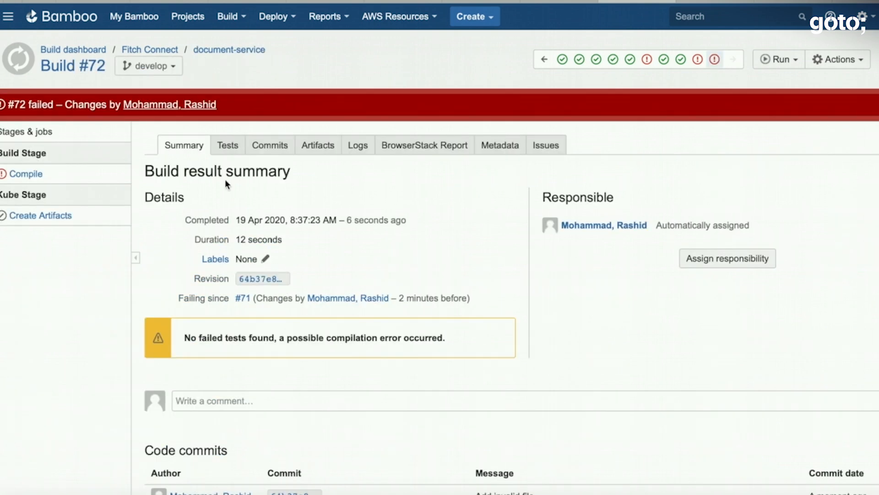
{"action": "left_click", "coordinate": [358, 144]}
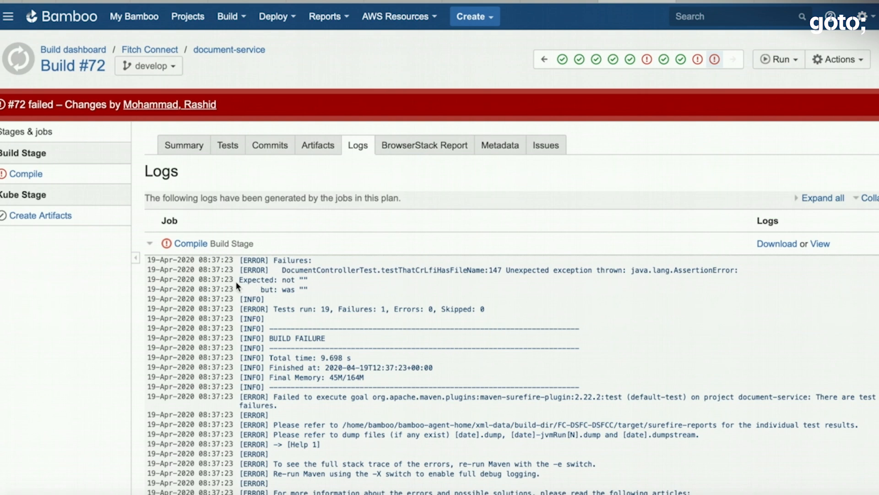
{"action": "mouse_move", "coordinate": [241, 280]}
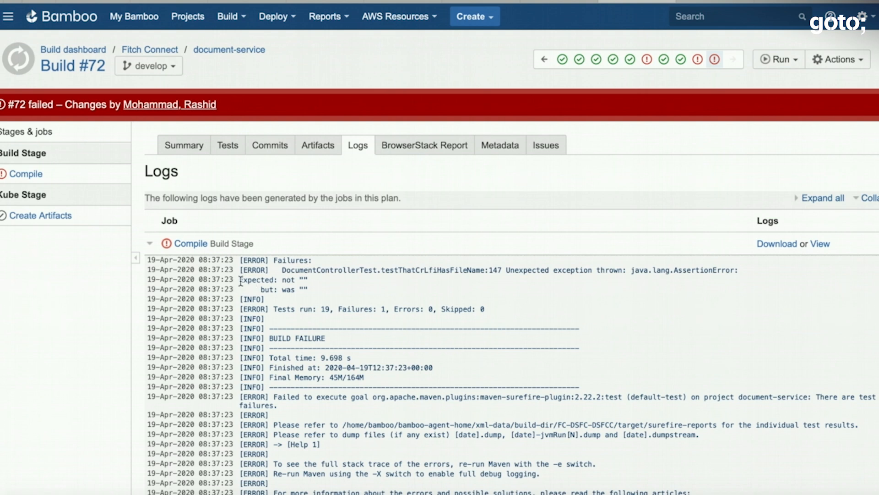
{"action": "double_click", "coordinate": [269, 279]}
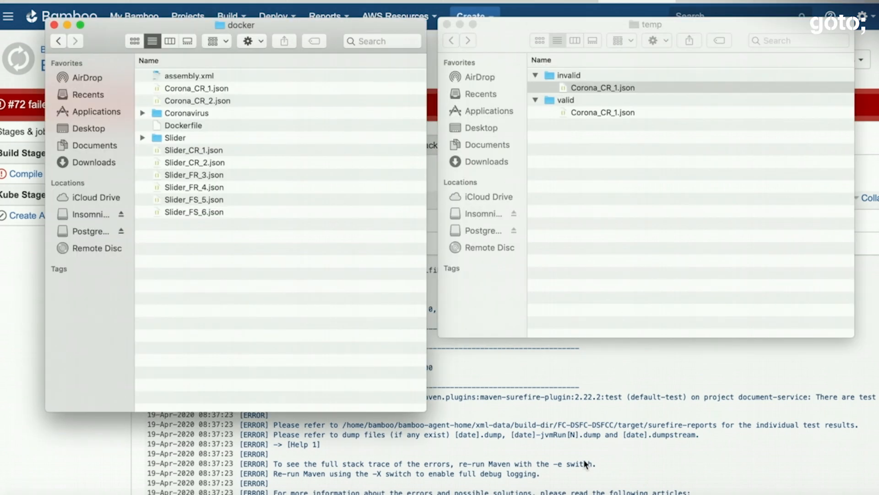
{"action": "mouse_move", "coordinate": [698, 378]}
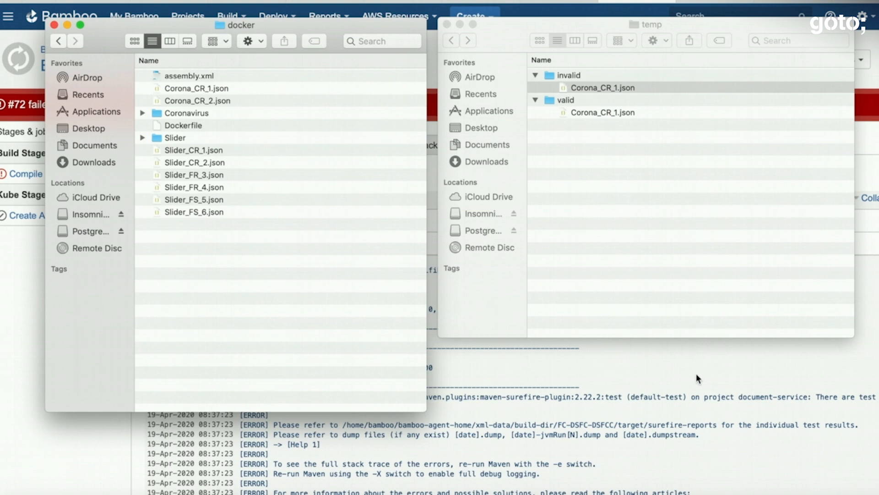
{"action": "mouse_move", "coordinate": [658, 121]}
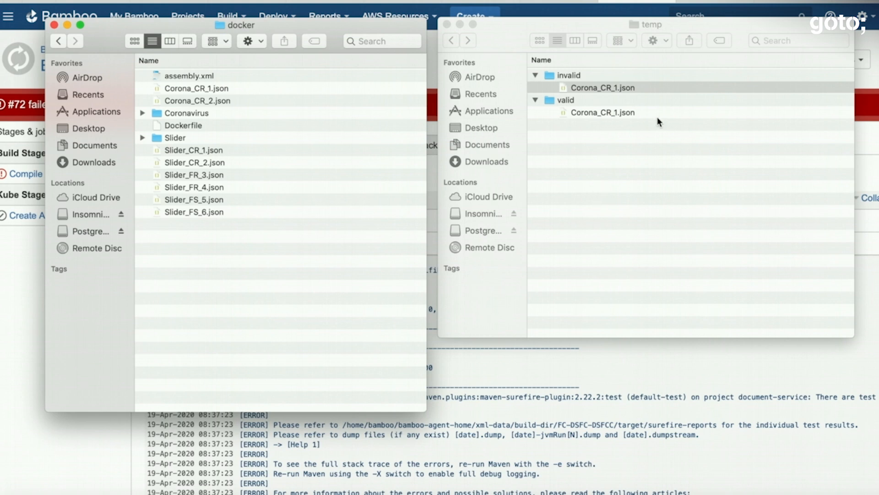
Overwrite the docker folder's Corona_CR_1.json with the valid copy from the temp folder
{"action": "left_click", "coordinate": [603, 112]}
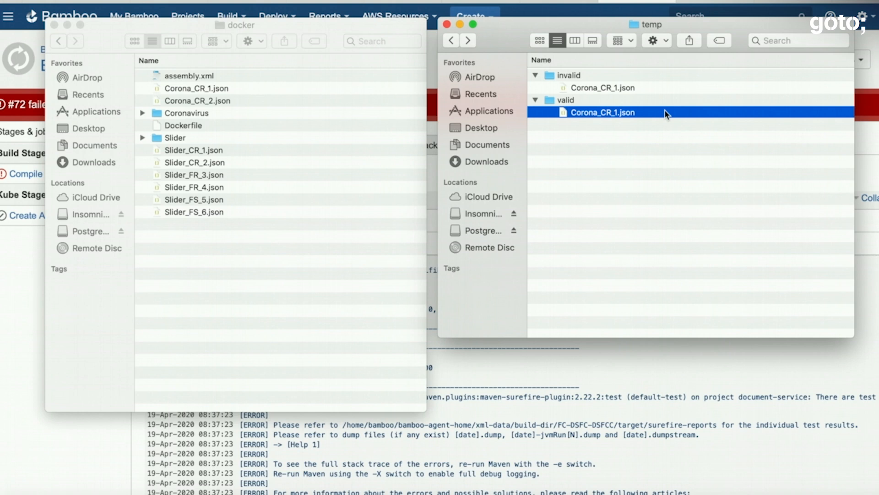
{"action": "left_click", "coordinate": [191, 88]}
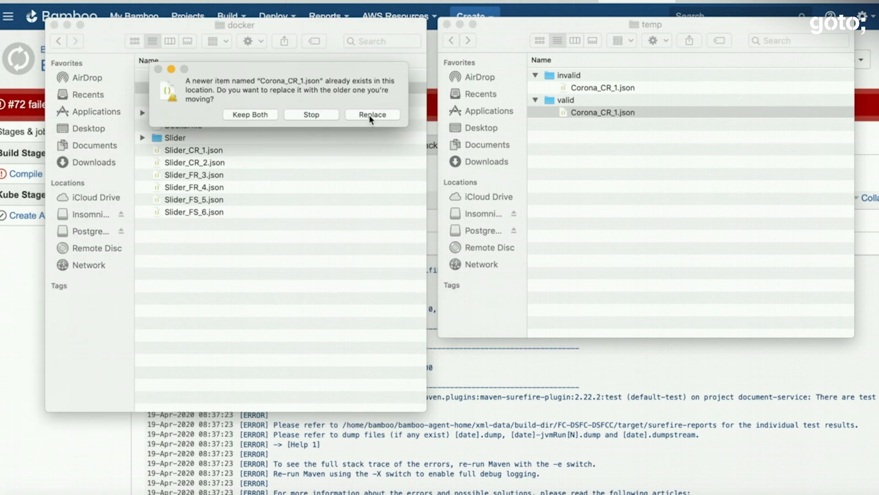
{"action": "left_click", "coordinate": [372, 115]}
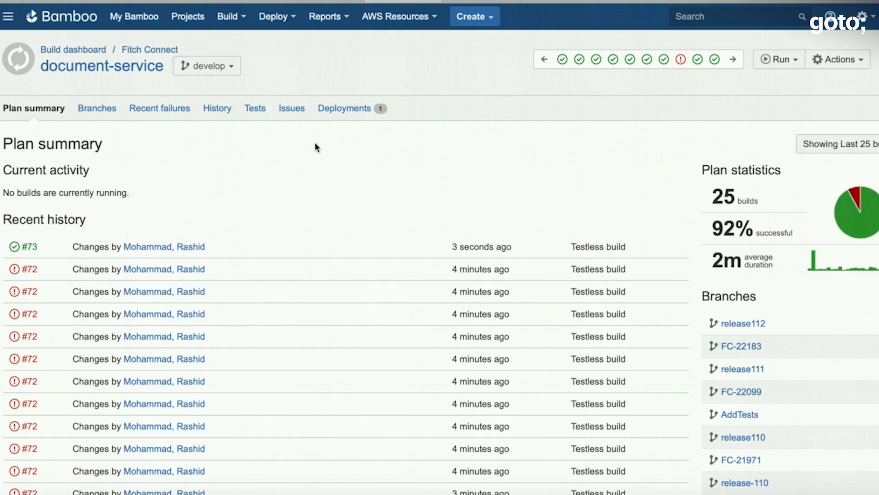
{"action": "mouse_move", "coordinate": [296, 153]}
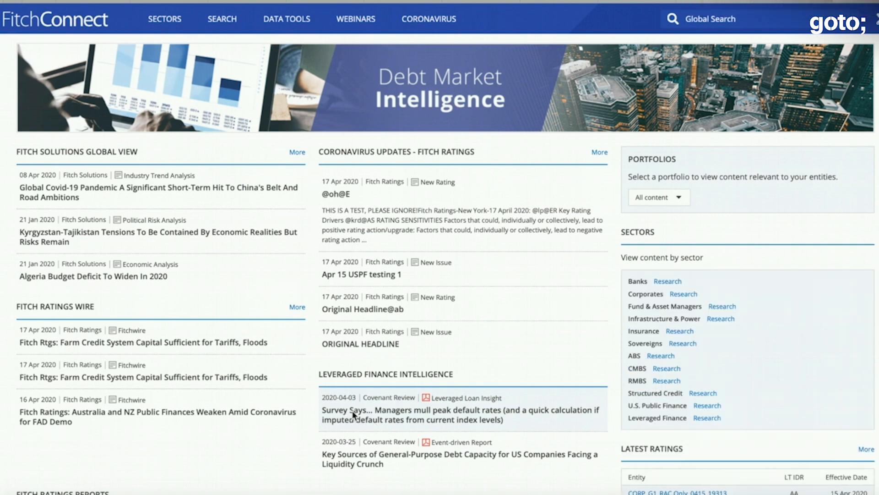
{"action": "mouse_move", "coordinate": [357, 404]}
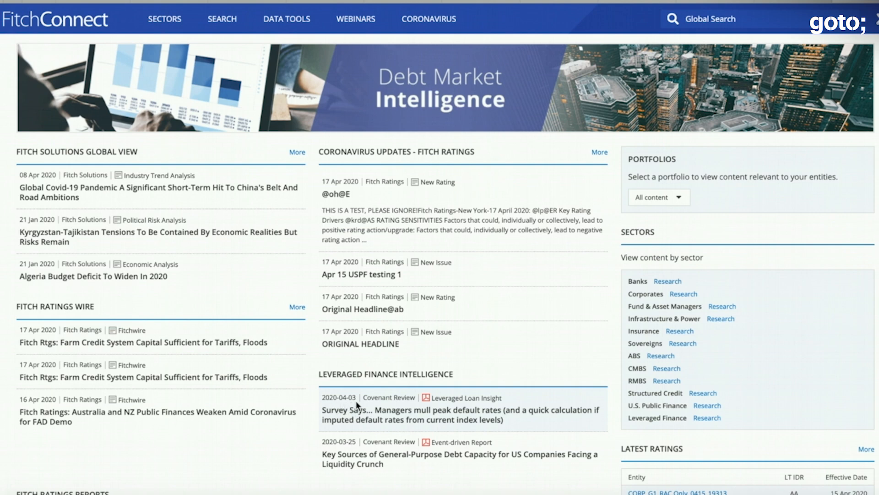
{"action": "mouse_move", "coordinate": [357, 417]}
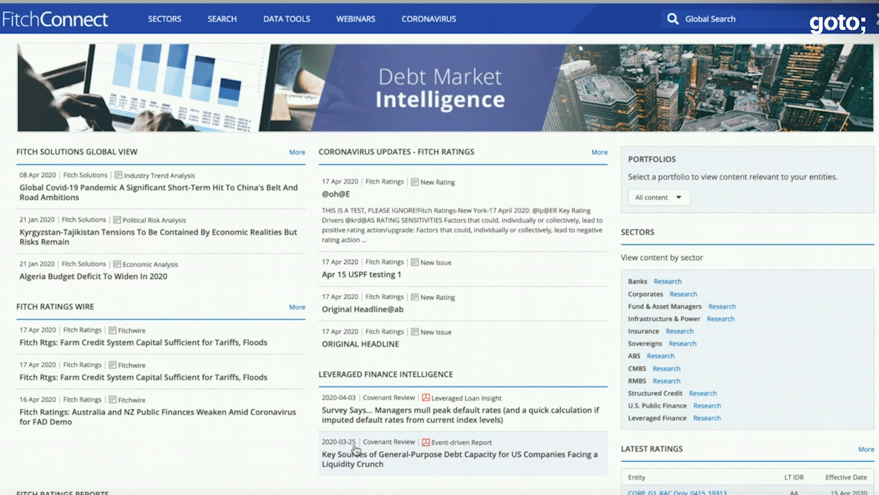
{"action": "mouse_move", "coordinate": [387, 468]}
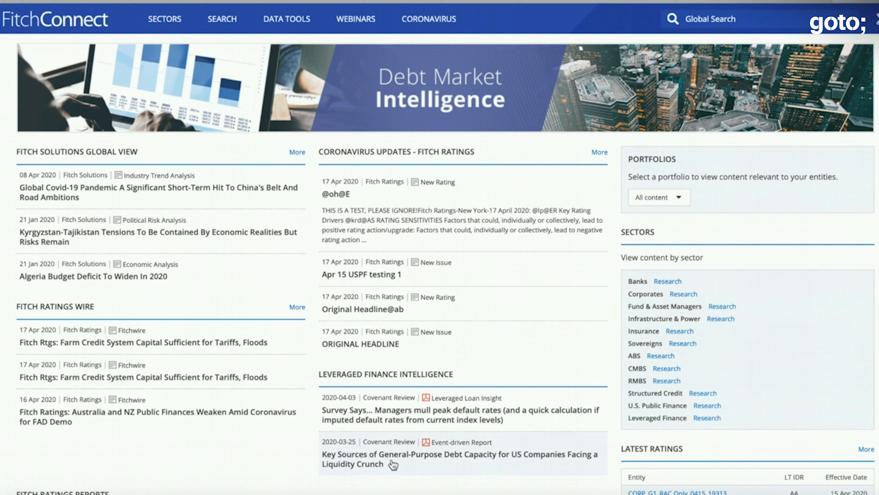